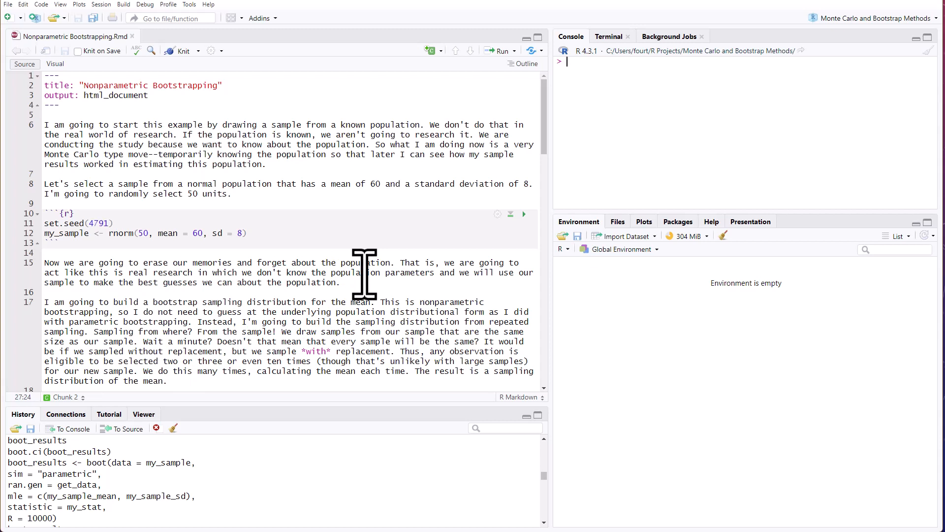
# - Run the set.seed/rnorm chunk to draw my_sample, 50 values from a normal population
pyautogui.click(522, 214)
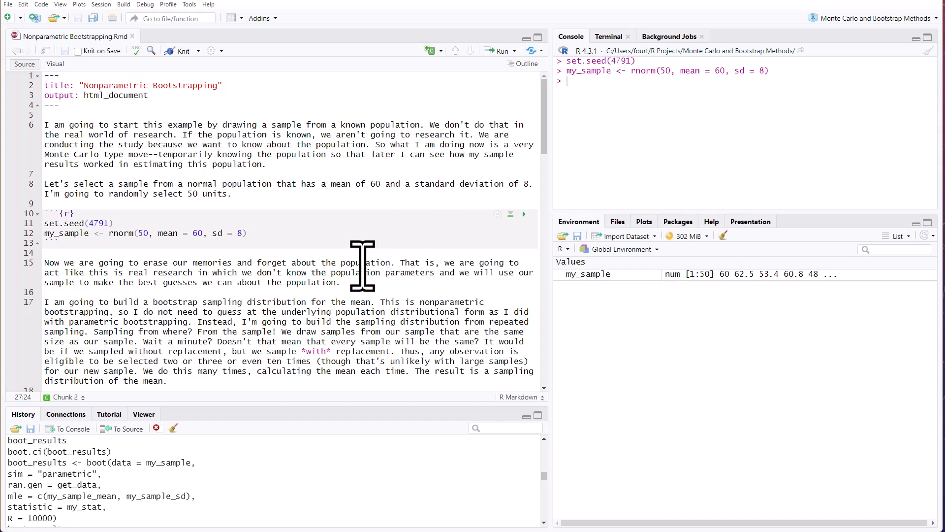
pyautogui.scroll(-3)
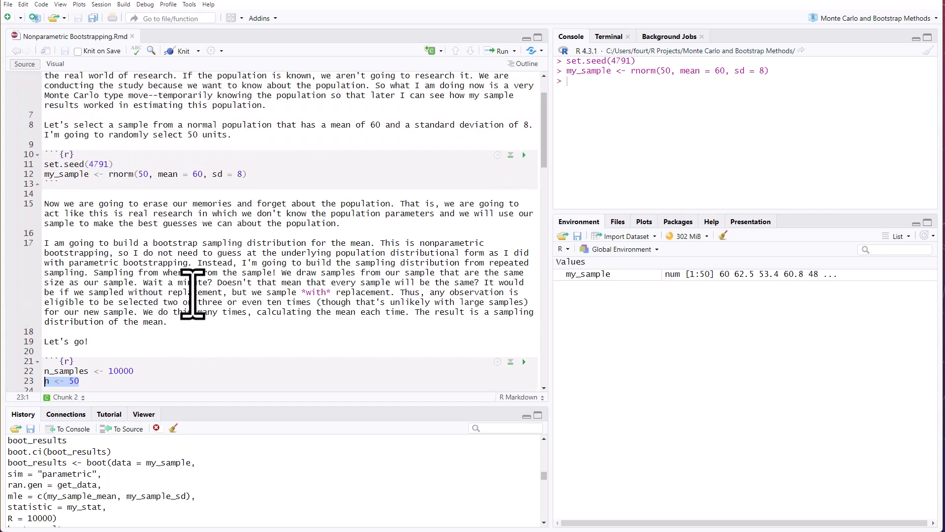
pyautogui.click(196, 175)
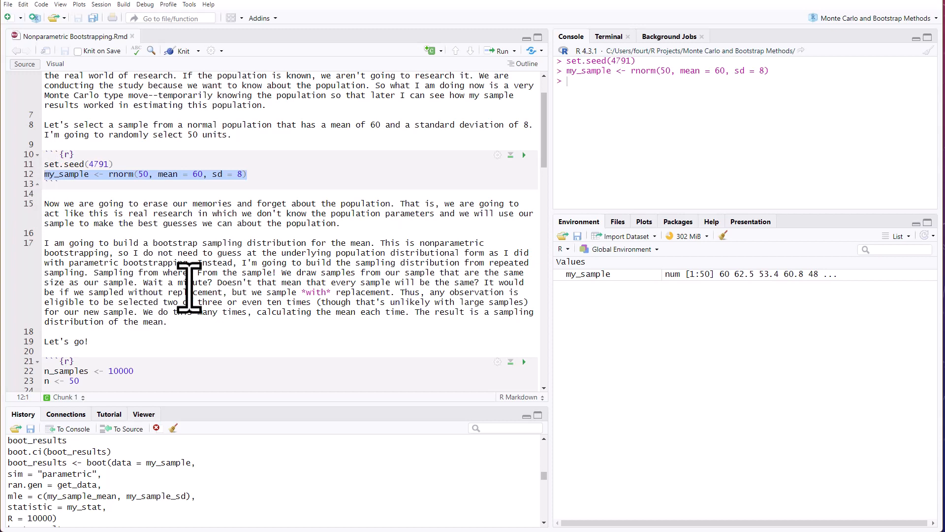
pyautogui.moveTo(219, 187)
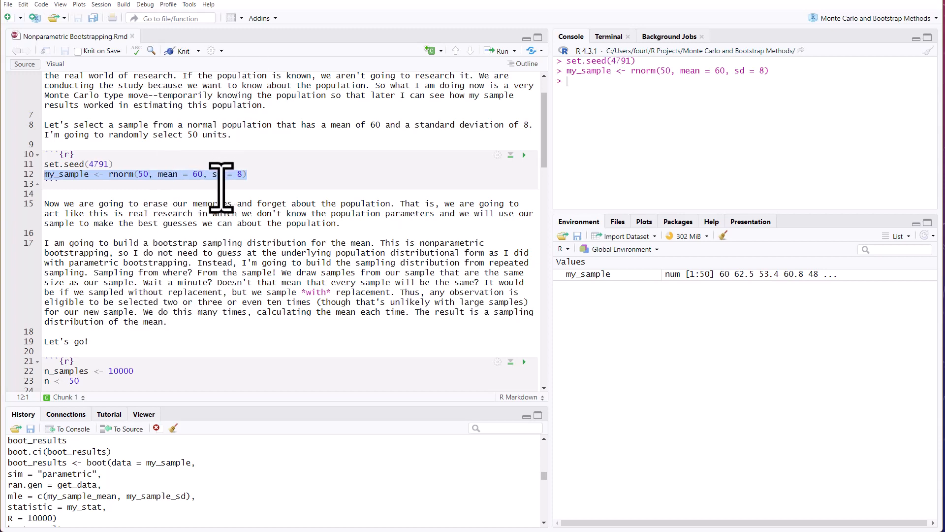
pyautogui.scroll(-3)
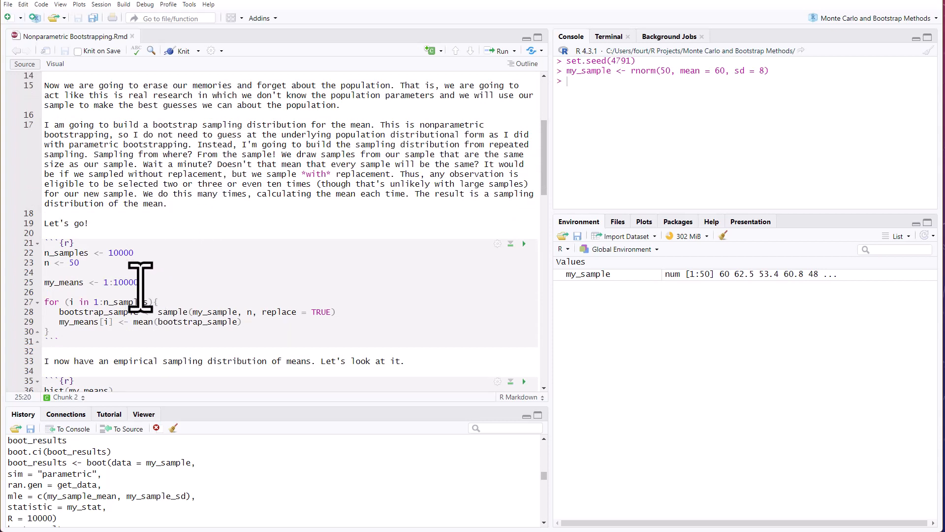
pyautogui.tripleClick(91, 283)
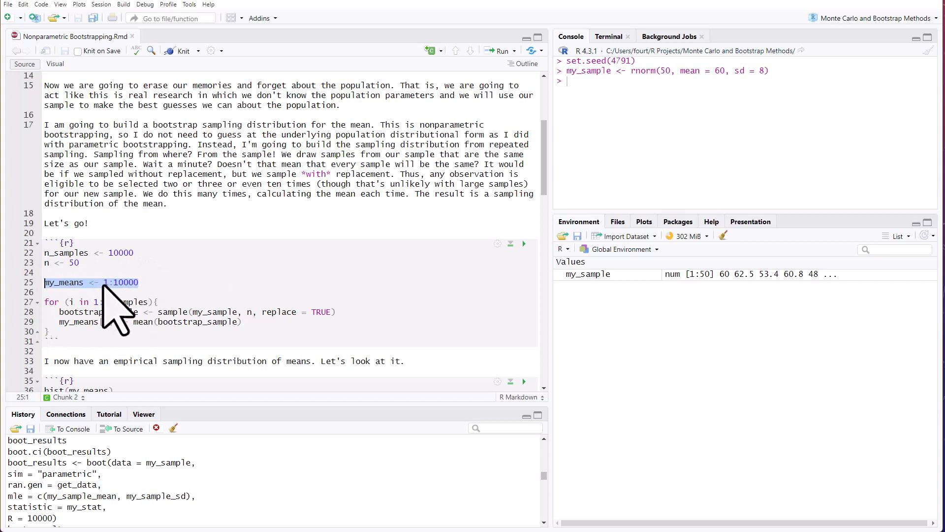
pyautogui.moveTo(174, 321)
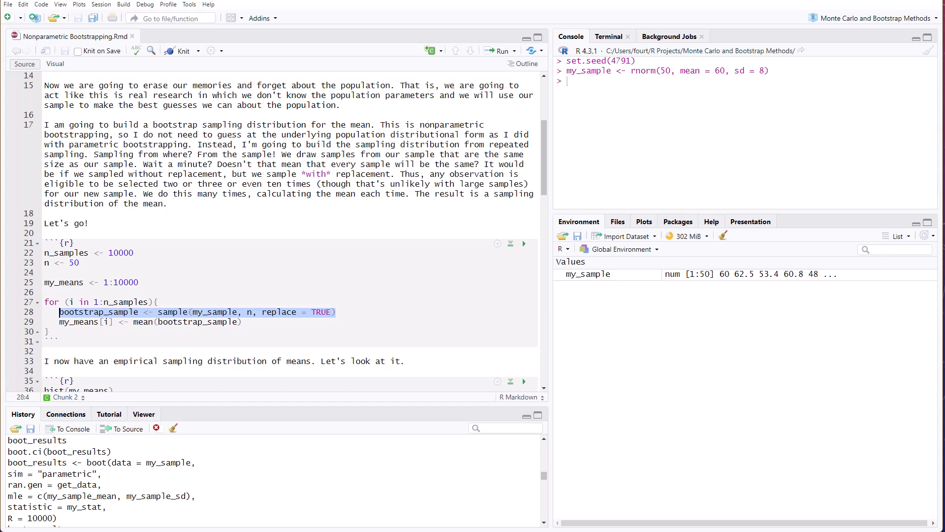
pyautogui.moveTo(331, 377)
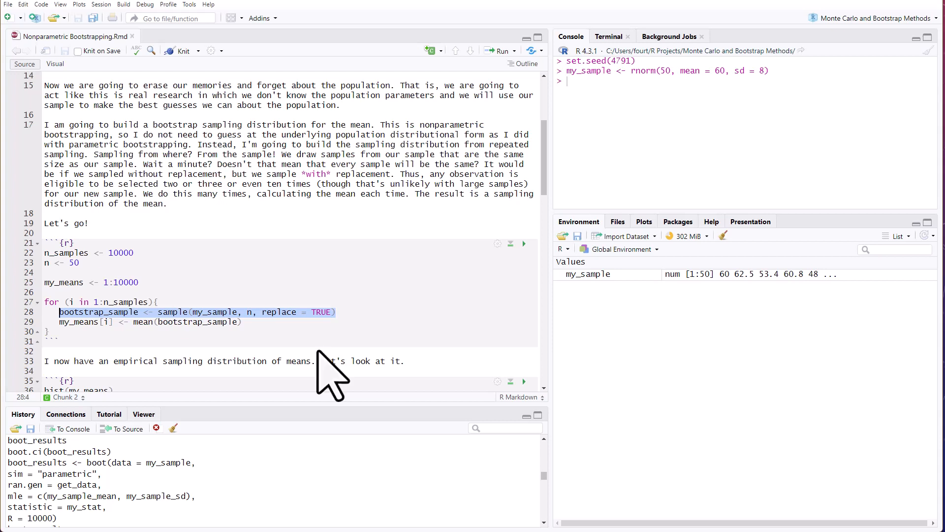
# - Run the for-loop filling my_means with 10000 resampled means, then draw their histogram centred near 60
pyautogui.click(523, 243)
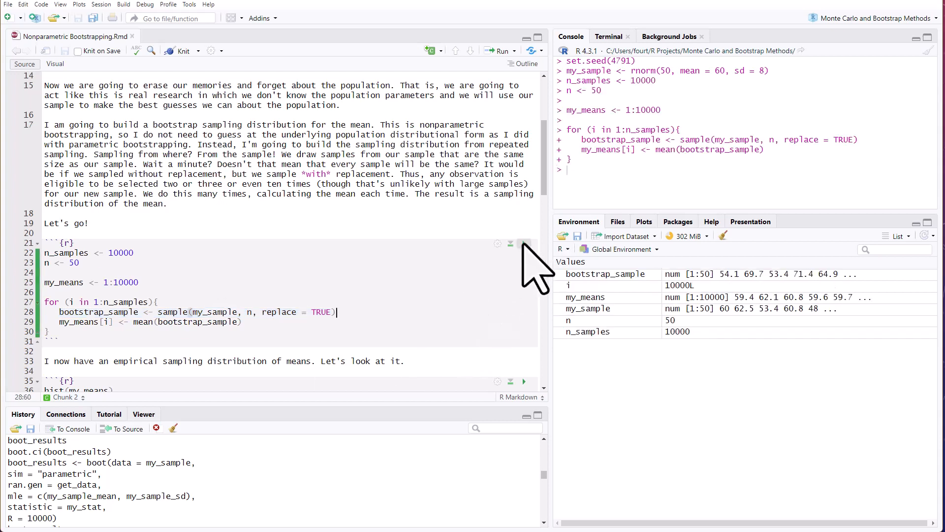
pyautogui.scroll(-3)
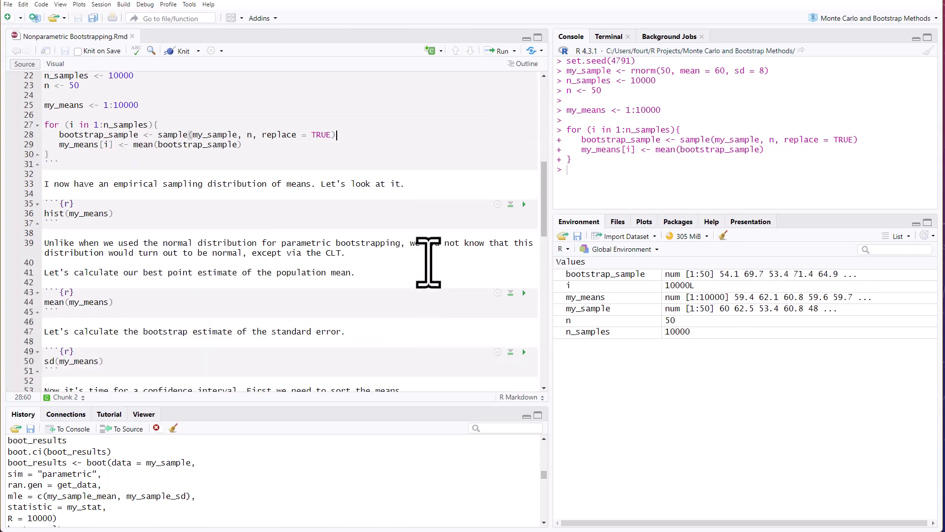
pyautogui.moveTo(418, 272)
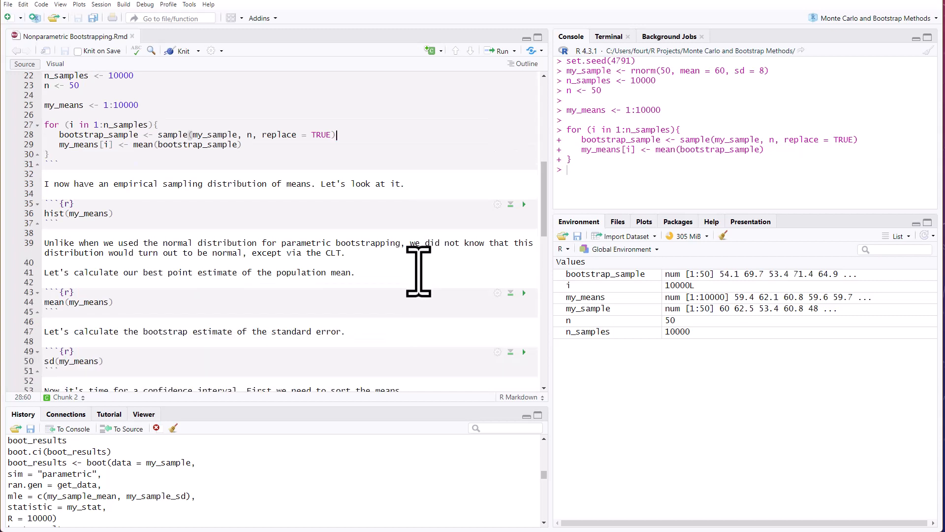
pyautogui.moveTo(511, 242)
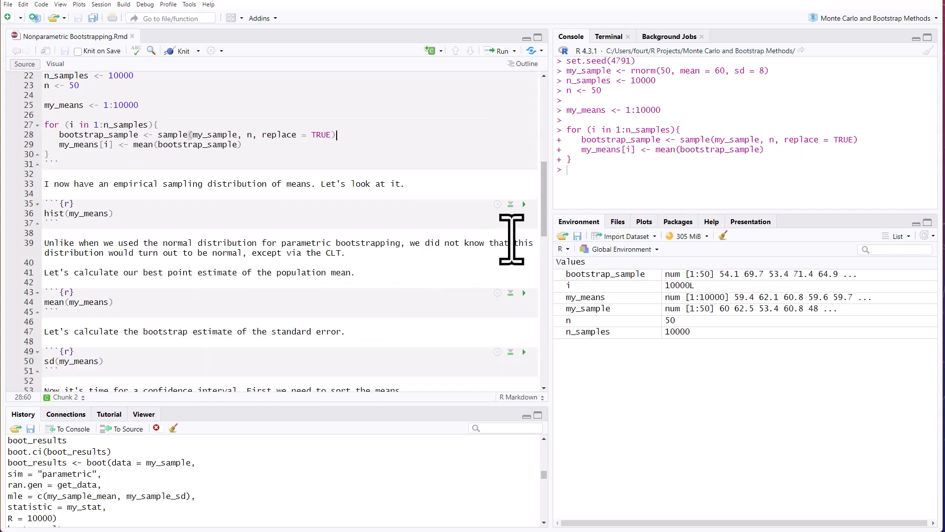
pyautogui.click(522, 213)
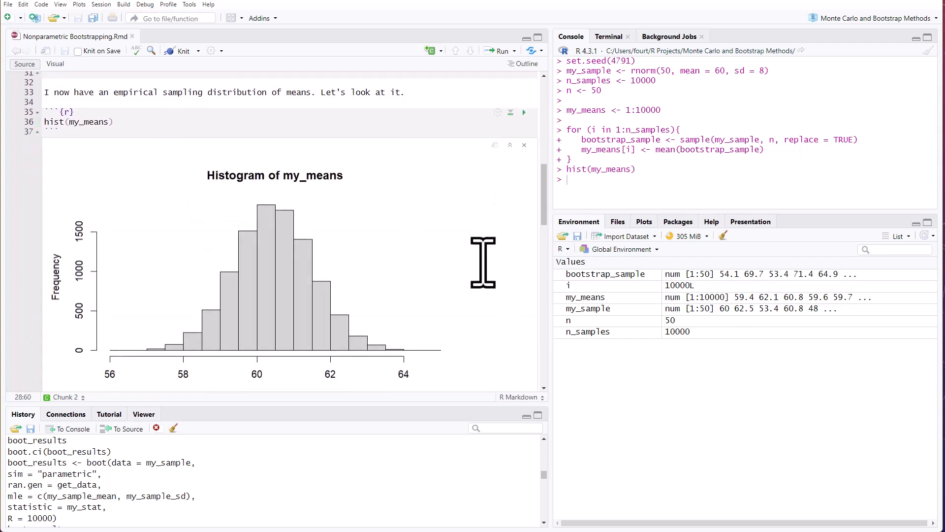
pyautogui.scroll(-3)
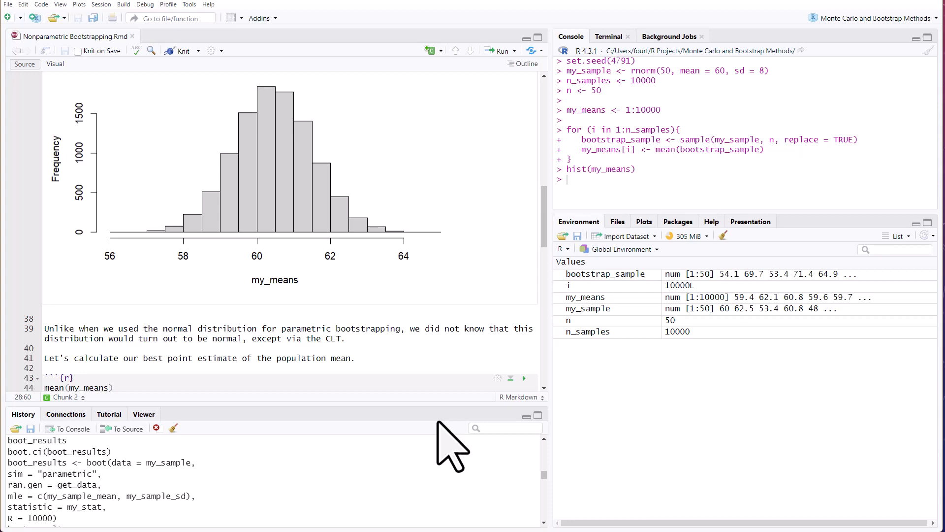
# - Compute the mean of the bootstrap means, 60.44825, and their standard deviation, 1.060933
pyautogui.scroll(-3)
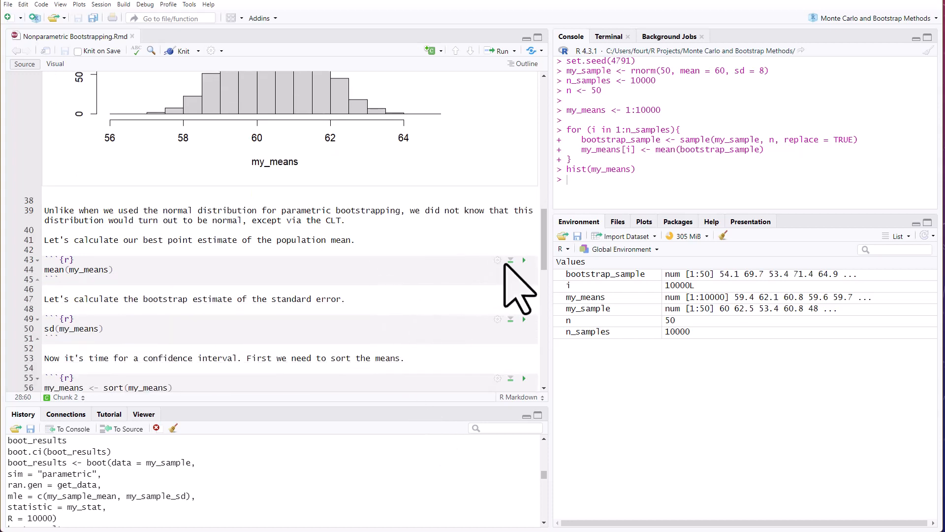
pyautogui.click(522, 260)
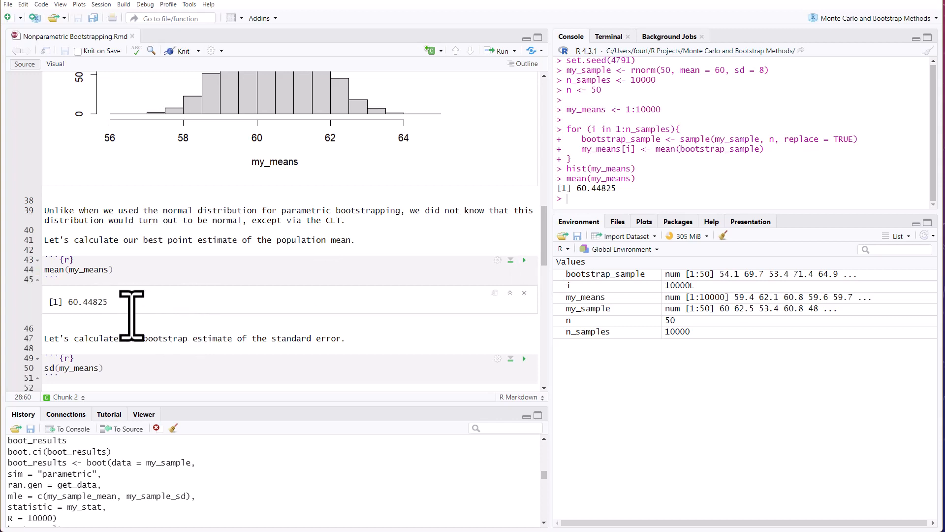
pyautogui.scroll(-3)
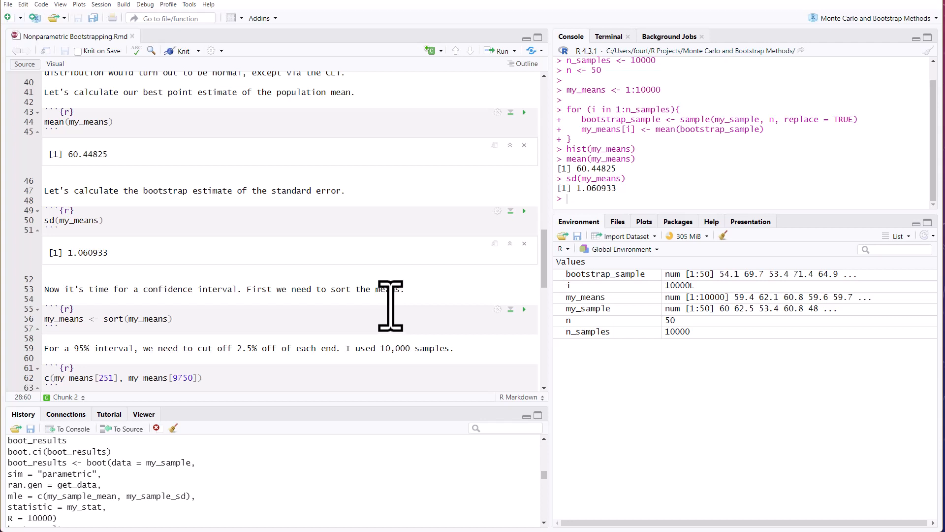
# - Sort my_means and take the 251st and 9750th values, giving the 95% interval 58.36135 to 62.55324
pyautogui.click(522, 249)
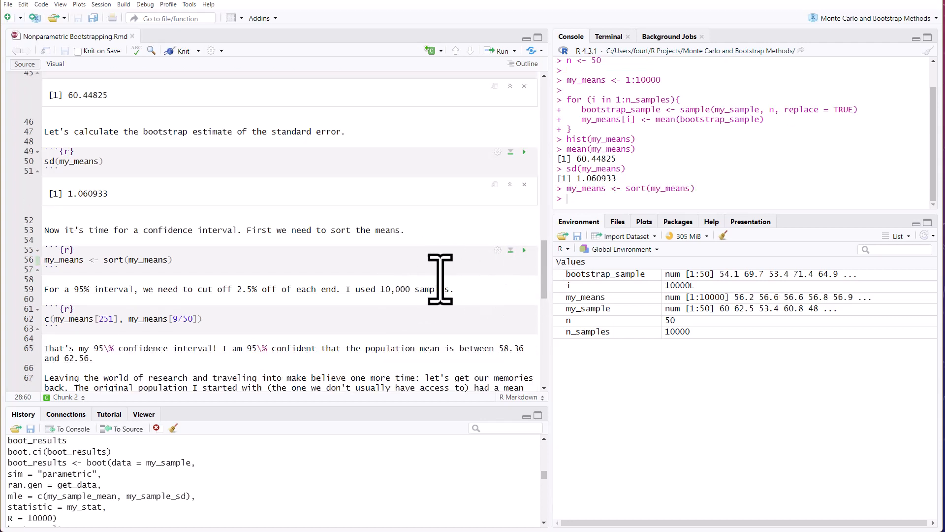
pyautogui.scroll(-3)
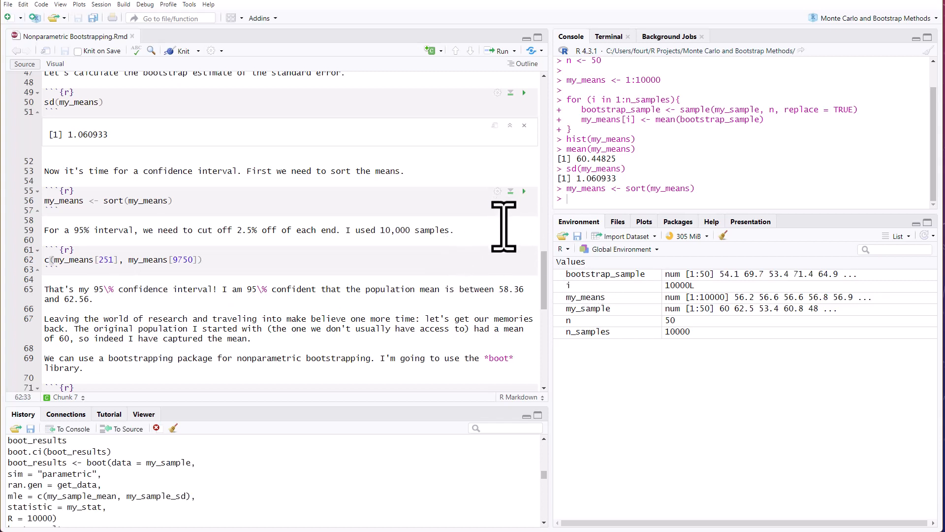
pyautogui.moveTo(422, 268)
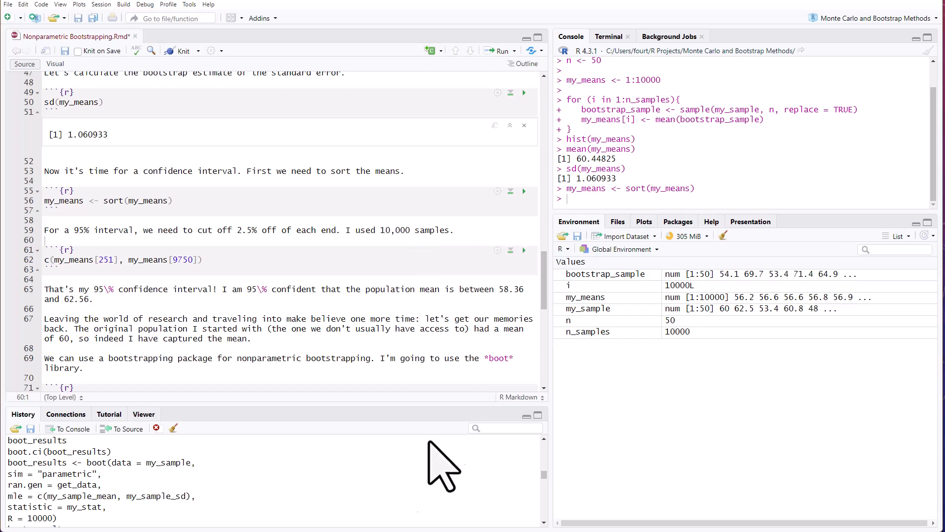
pyautogui.click(522, 249)
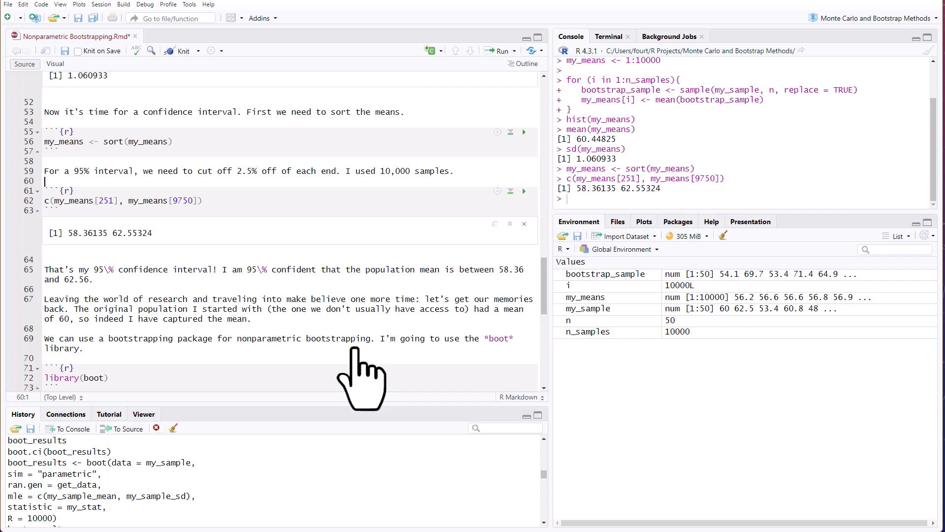
pyautogui.moveTo(355, 307)
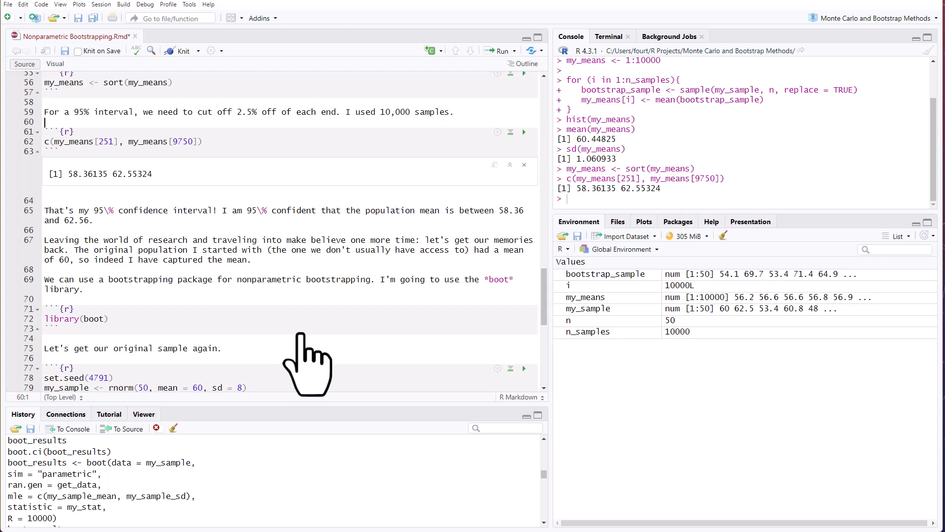
pyautogui.moveTo(304, 338)
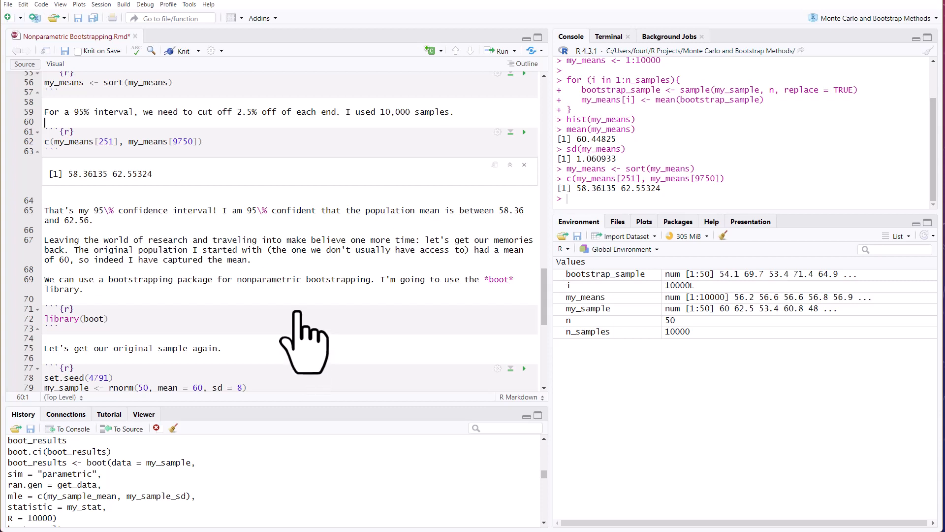
pyautogui.moveTo(301, 347)
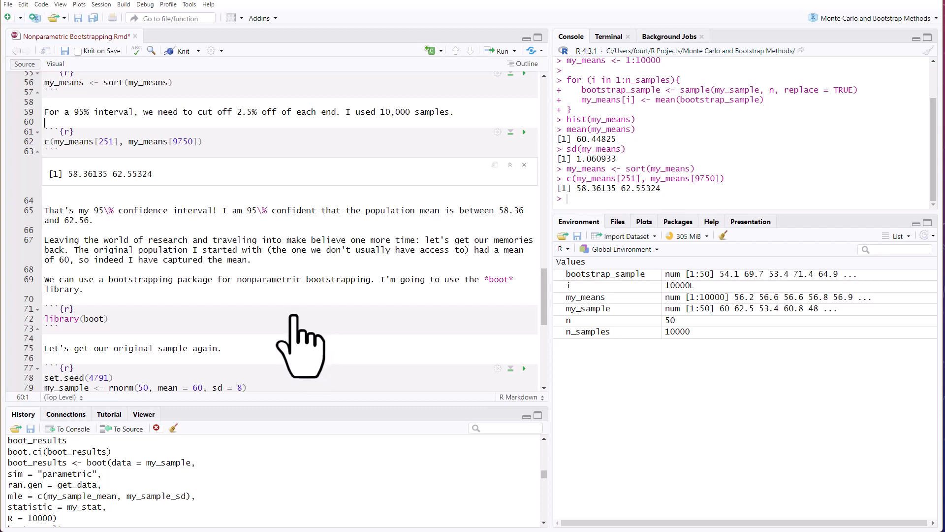
pyautogui.scroll(-3)
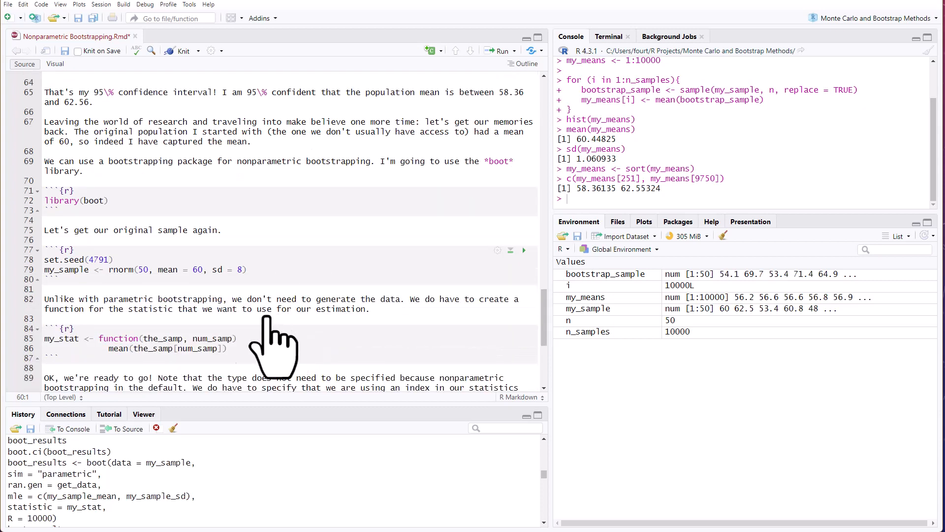
# - Regenerate the original sample: seed 4791, 50 normal values with mean 60 and sd 8
pyautogui.click(522, 249)
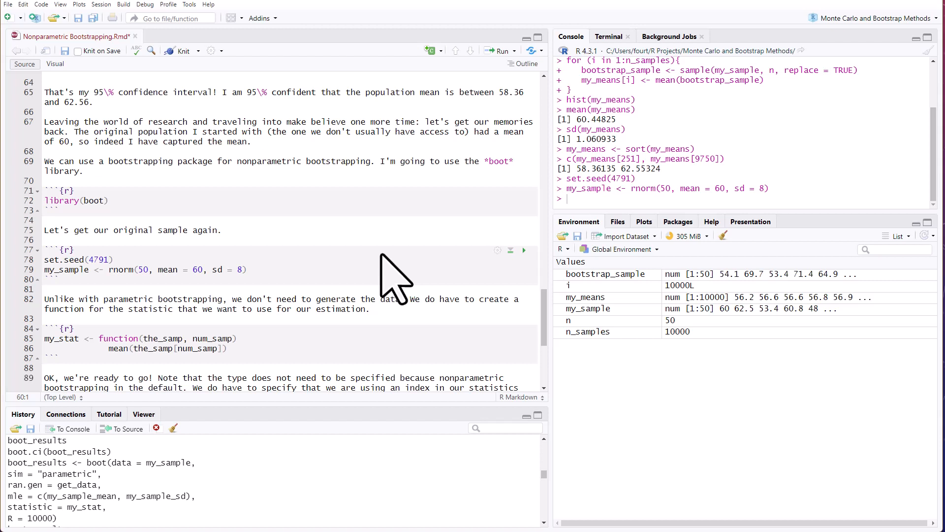
pyautogui.scroll(-3)
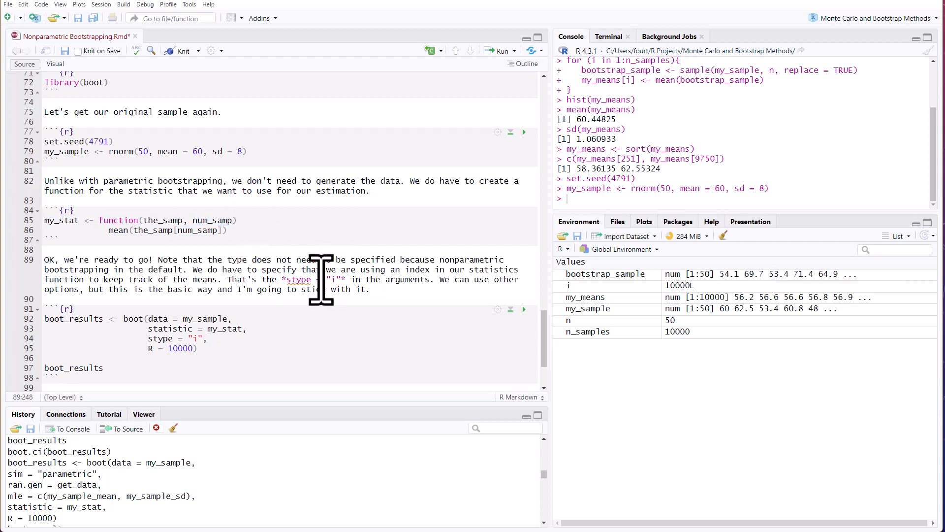
pyautogui.scroll(-3)
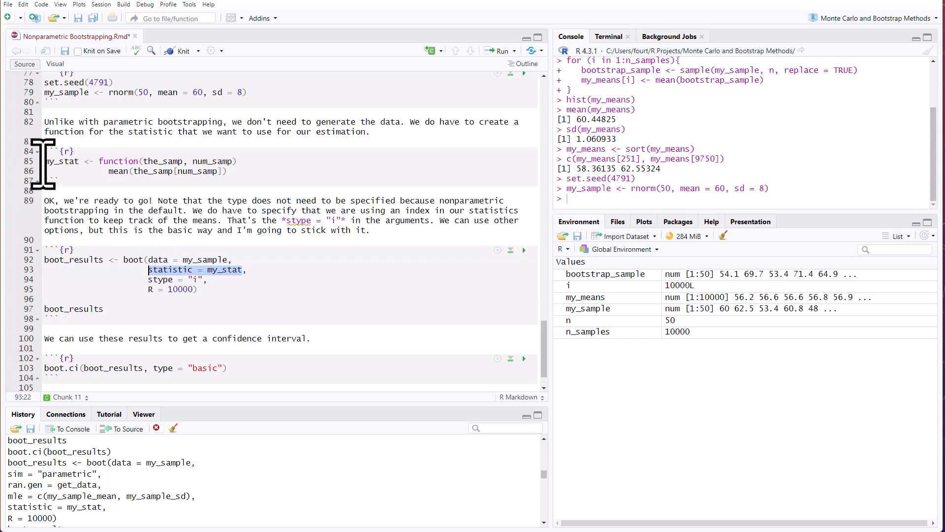
pyautogui.moveTo(417, 365)
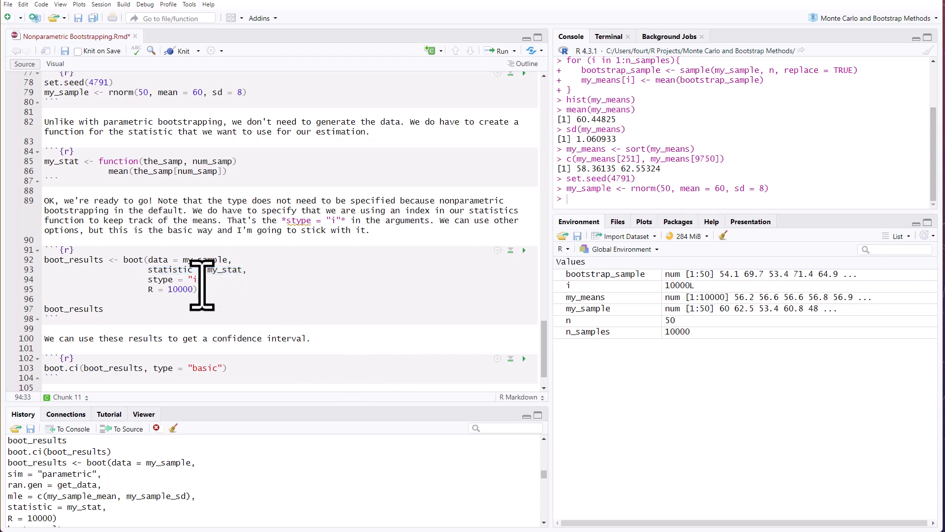
pyautogui.doubleClick(160, 279)
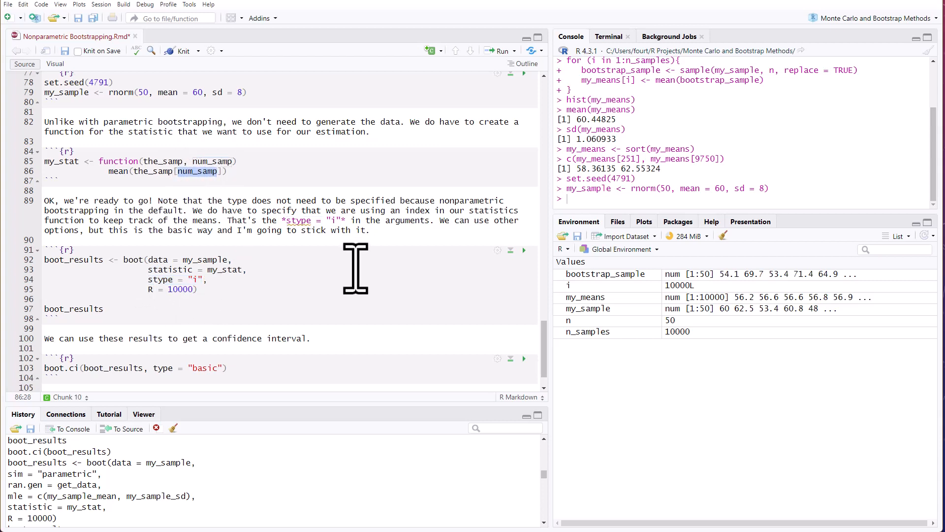
pyautogui.moveTo(349, 284)
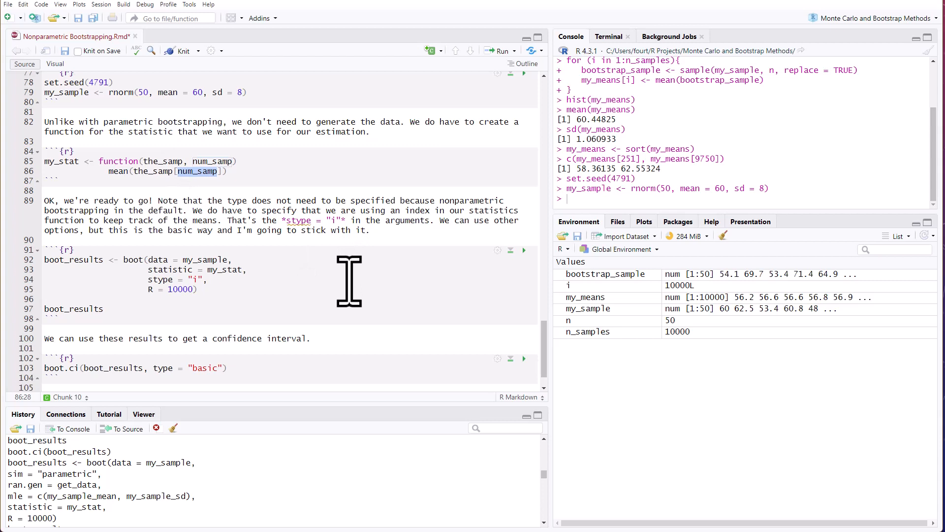
pyautogui.moveTo(219, 315)
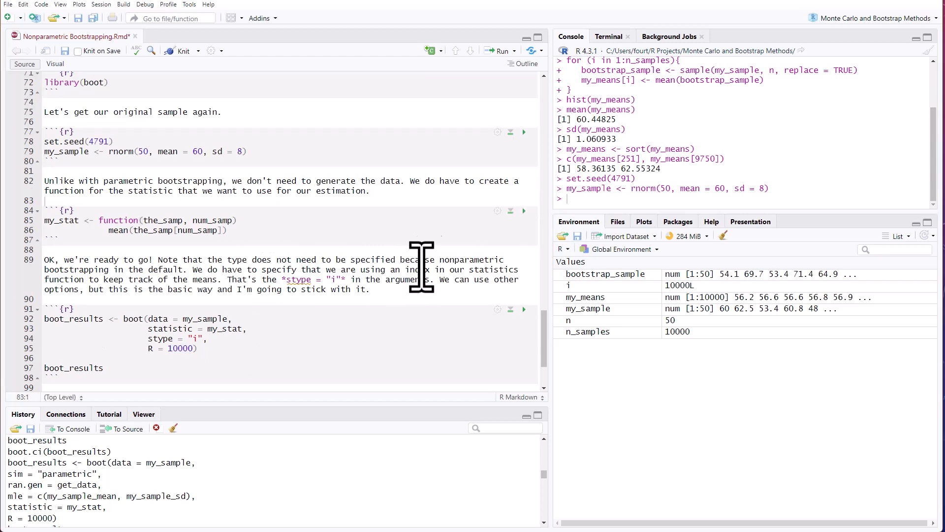
# - Run the boot_results chunk (original 60.45877, std. error 1.080778) and highlight the bias -0.01051901
pyautogui.click(522, 211)
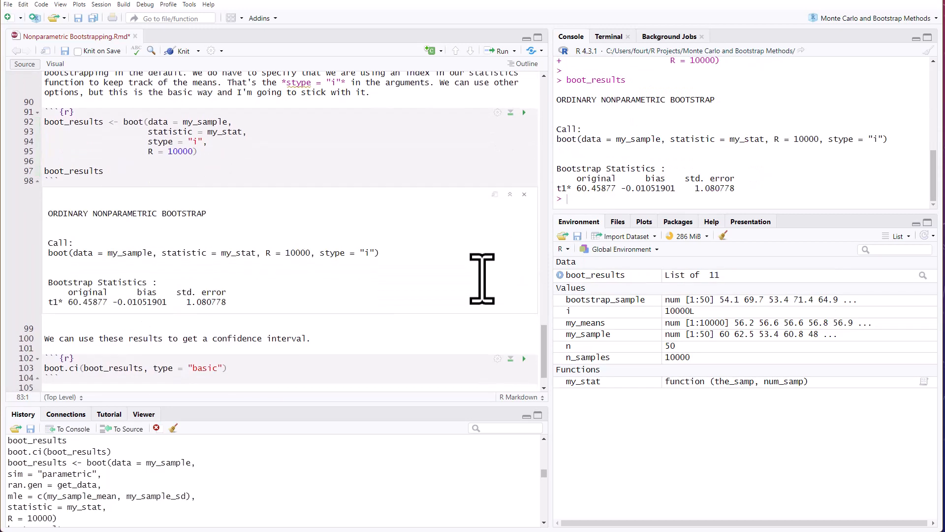
pyautogui.moveTo(108, 305)
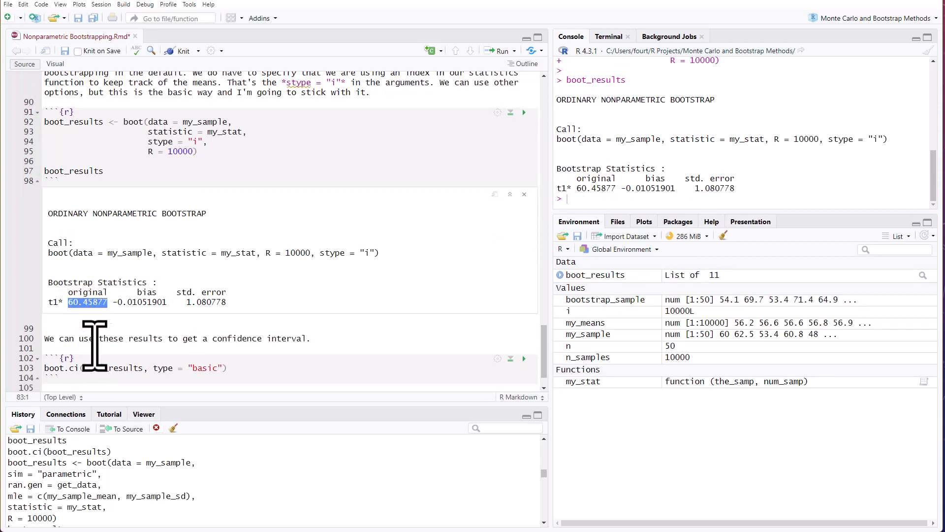
pyautogui.moveTo(71, 301); pyautogui.dragTo(167, 302)
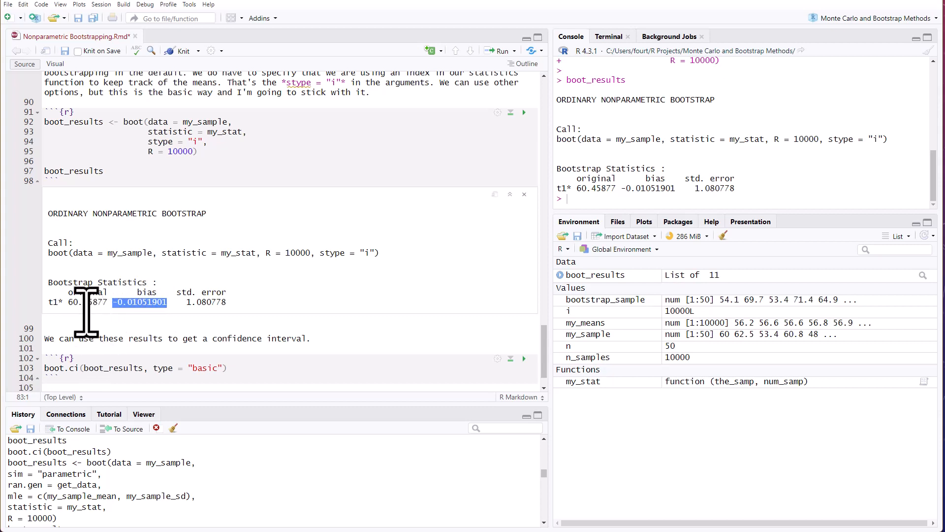
pyautogui.moveTo(153, 316)
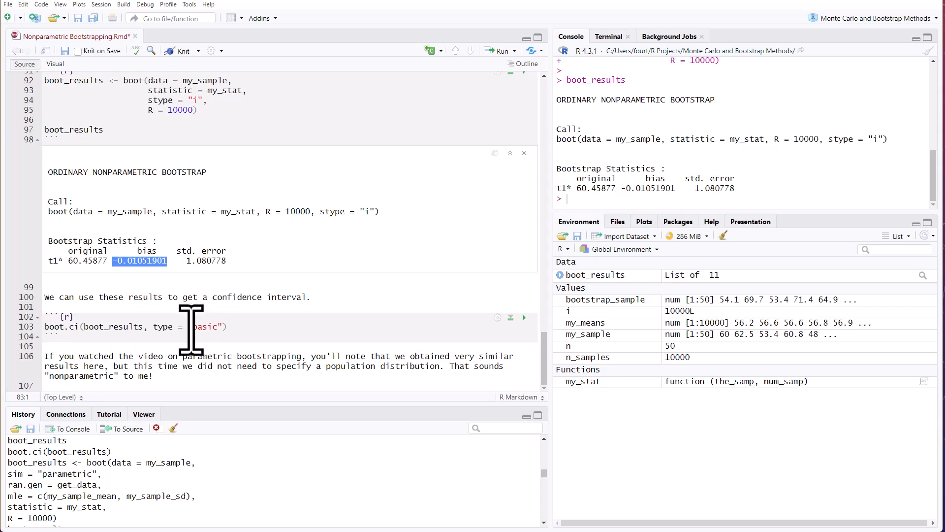
# - Compute the basic 95% interval with boot.ci, giving 58.33 to 62.55
pyautogui.click(523, 112)
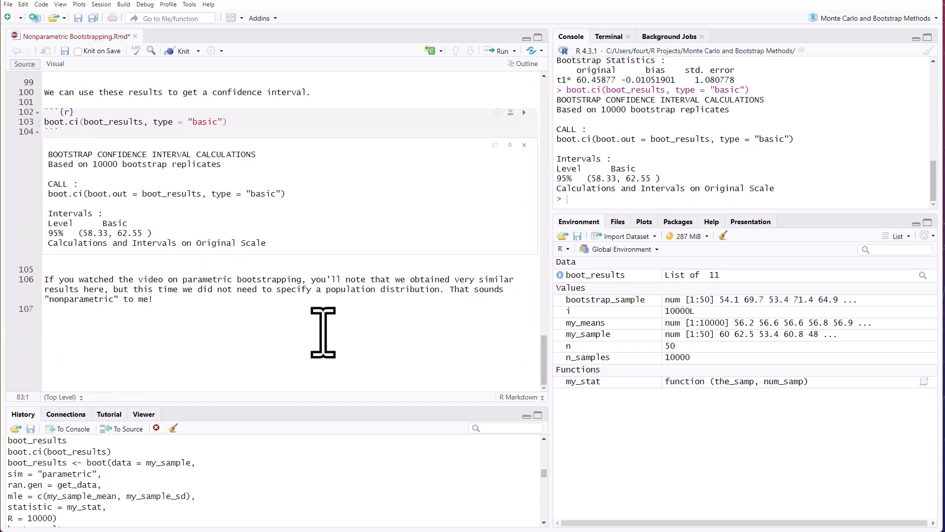
pyautogui.moveTo(320, 420)
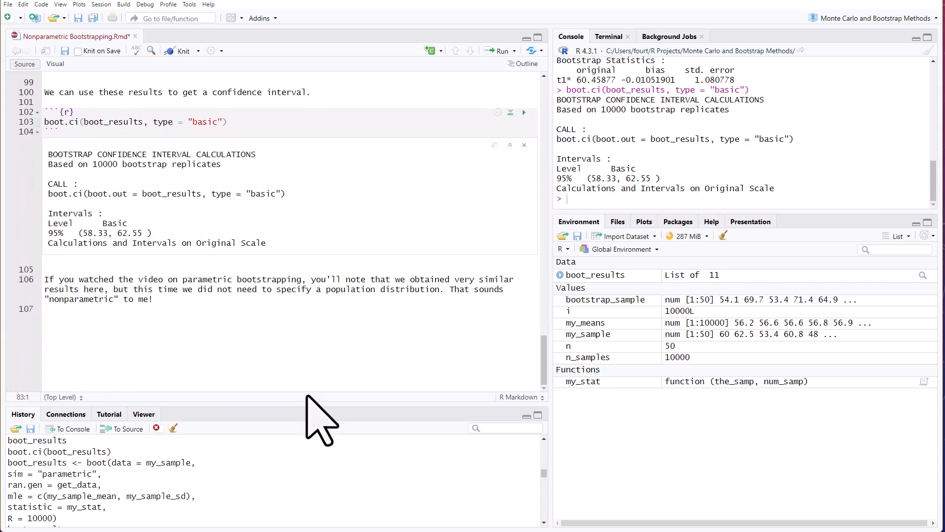